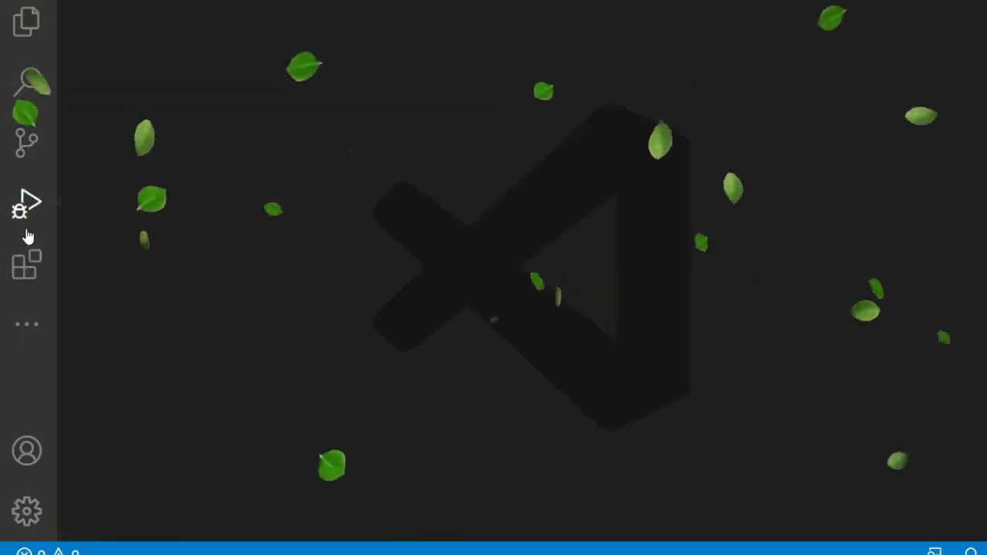
- Bring up the MongoDB extension from the Activity Bar to start a connection
{"action": "left_click", "coordinate": [25, 265]}
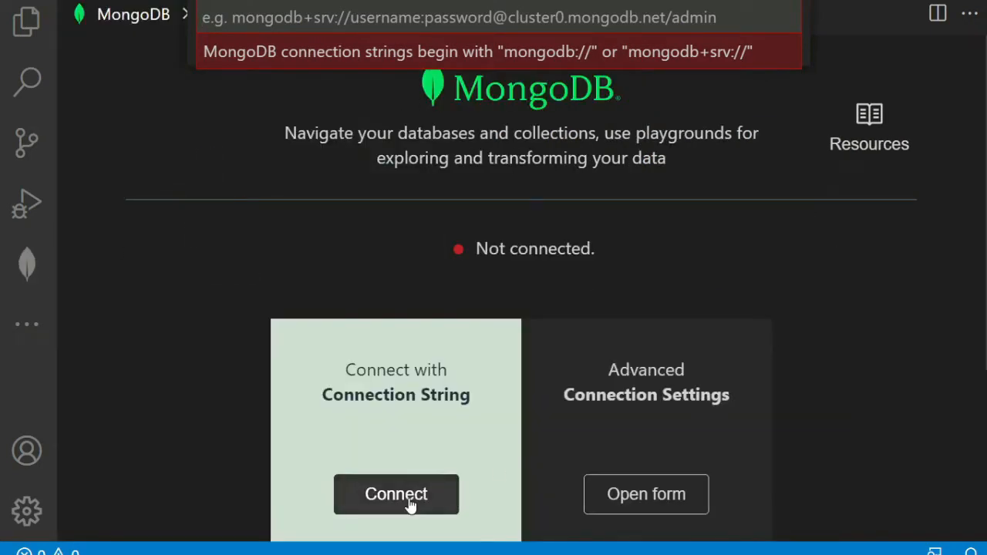
- Connect to mongodb://localhost:27017 and show its databases in the MongoDB sidebar
{"action": "type", "text": "mongodb://localhost:27017"}
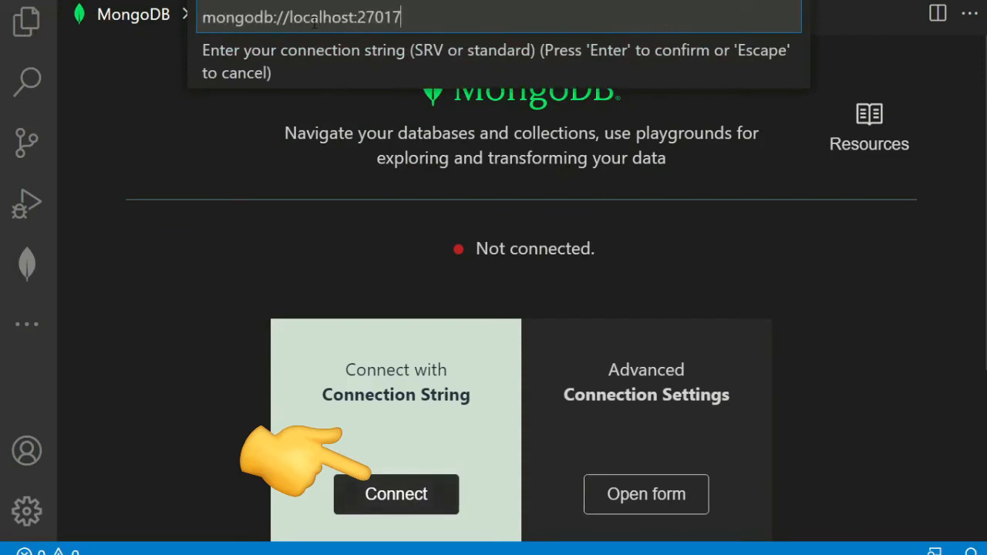
{"action": "key", "text": "Enter"}
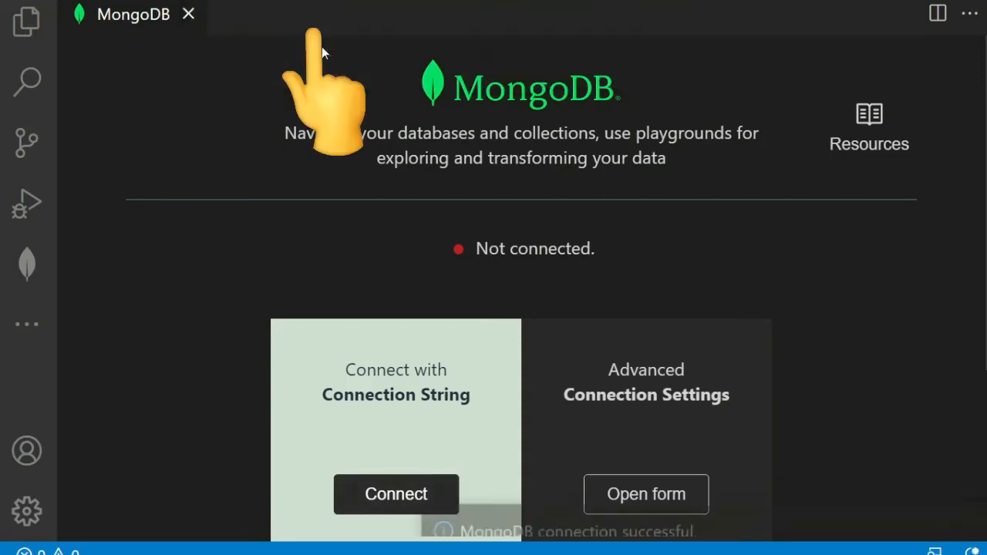
{"action": "left_click", "coordinate": [395, 493]}
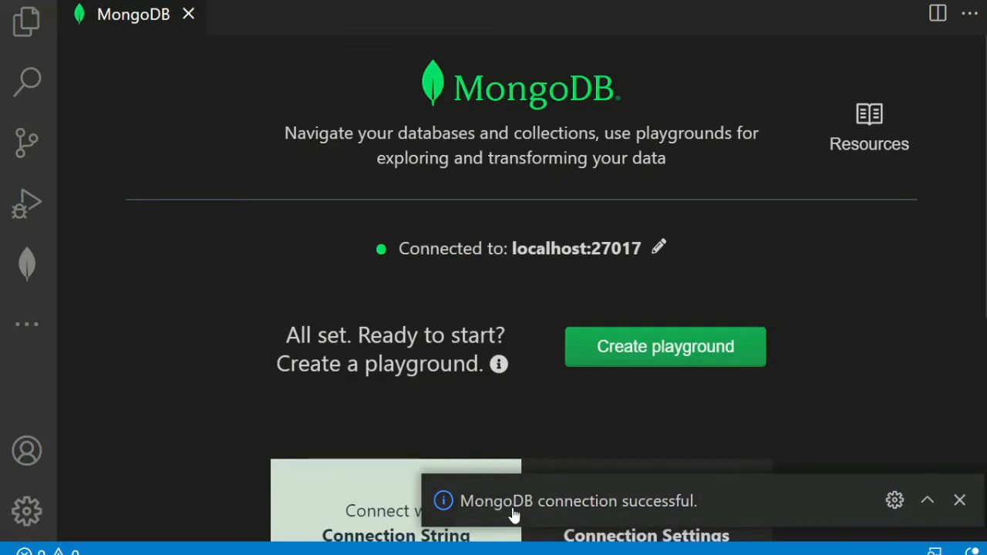
{"action": "mouse_move", "coordinate": [694, 501]}
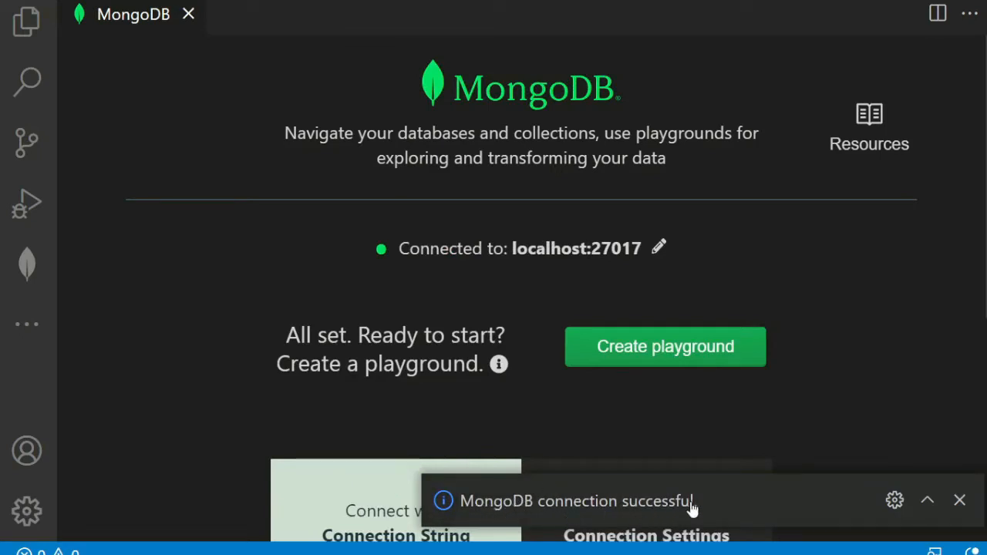
{"action": "left_click", "coordinate": [26, 265]}
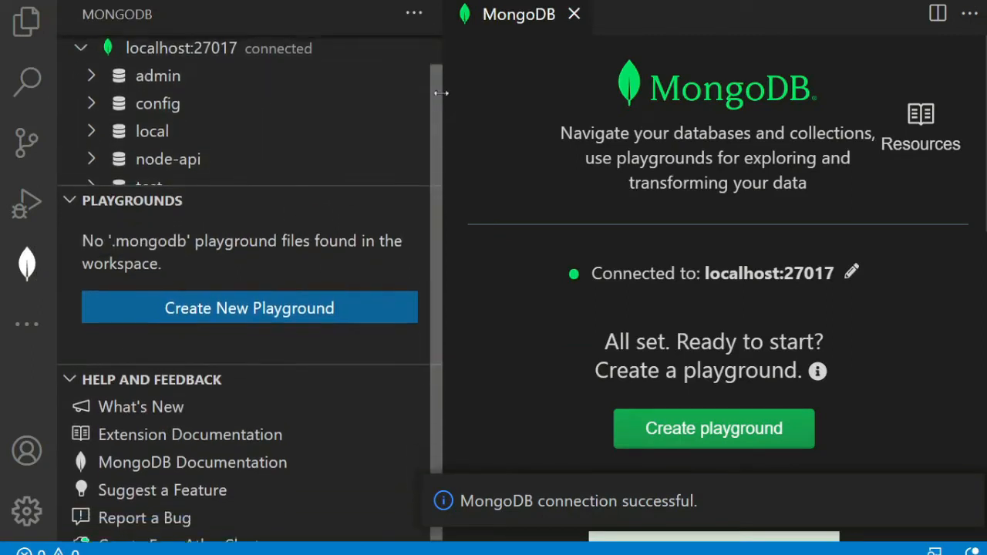
- Expand node-api and view the documents of its users collection as JSON
{"action": "left_click", "coordinate": [166, 159]}
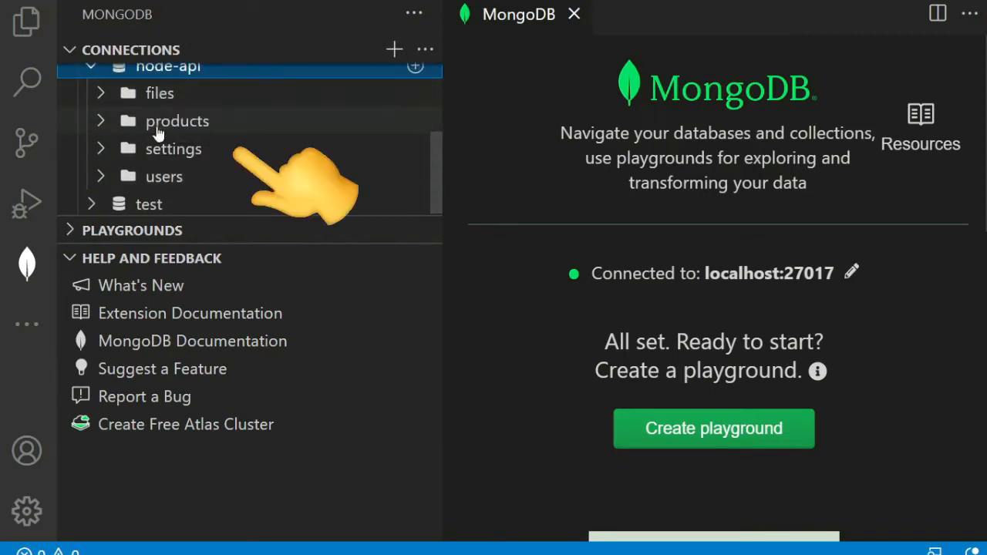
{"action": "right_click", "coordinate": [163, 176]}
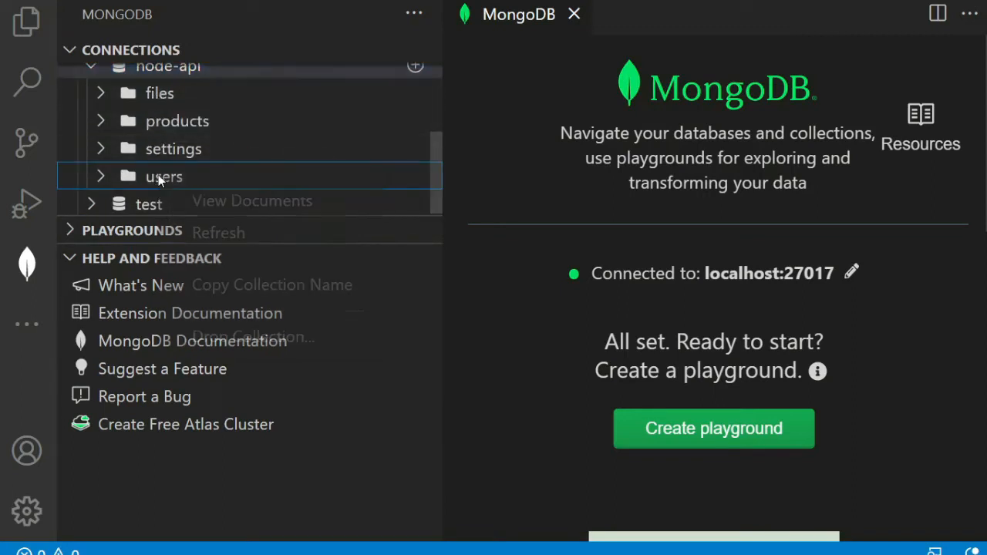
{"action": "left_click", "coordinate": [252, 201]}
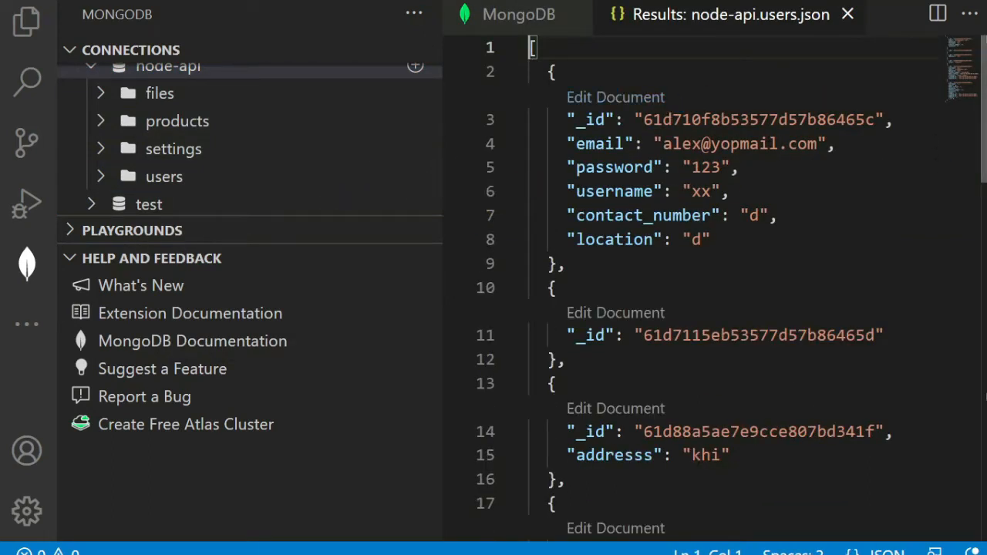
{"action": "left_click", "coordinate": [615, 407]}
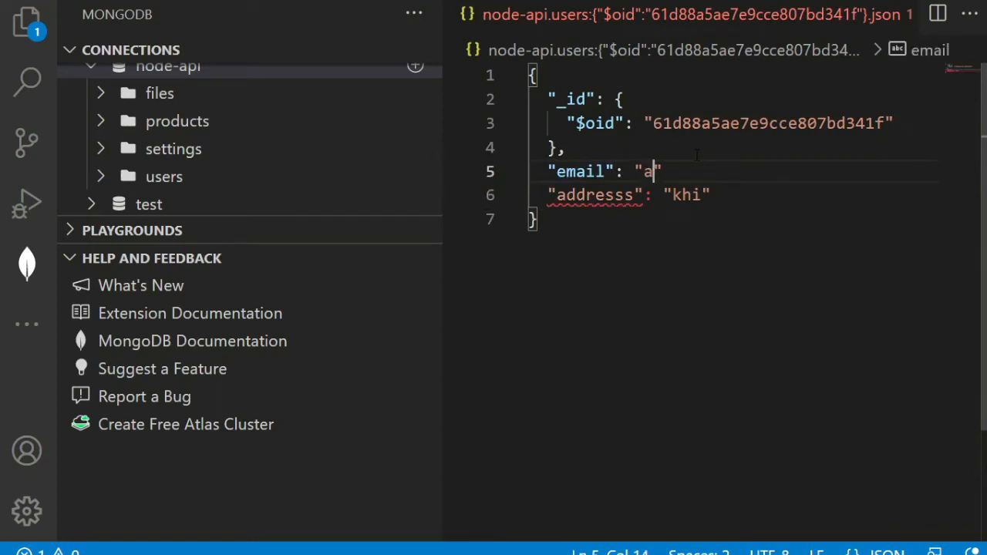
{"action": "type", "text": "bc@domain.co"}
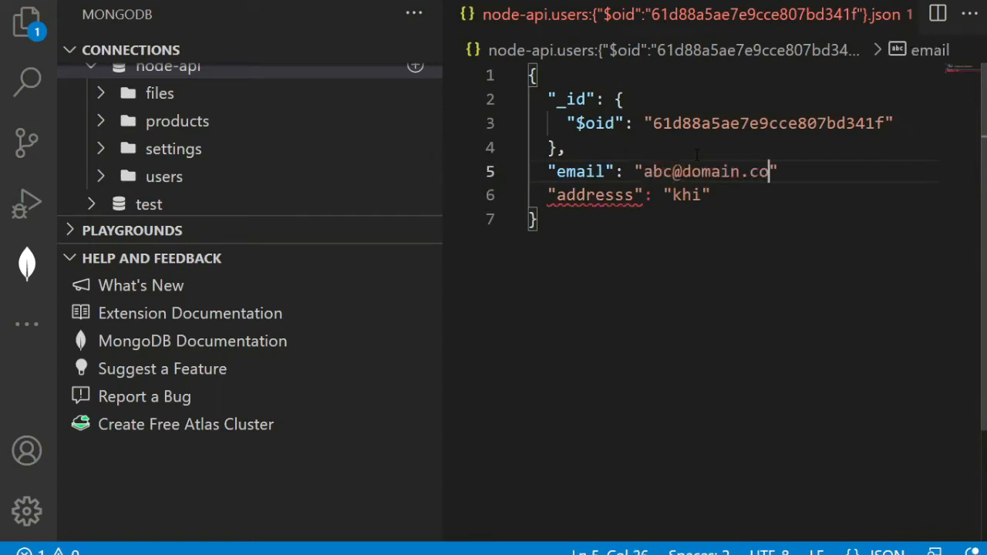
{"action": "type", "text": "m\","}
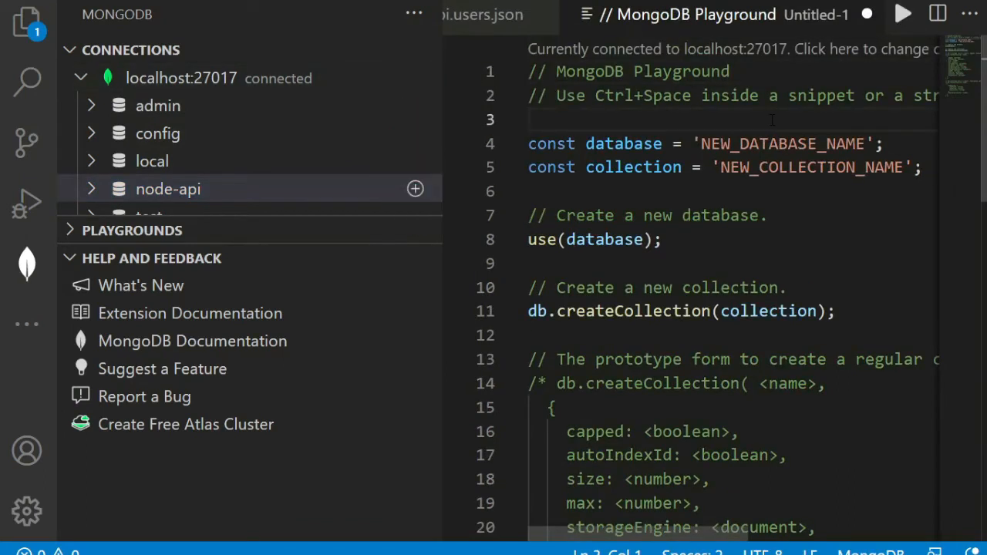
{"action": "mouse_move", "coordinate": [413, 77]}
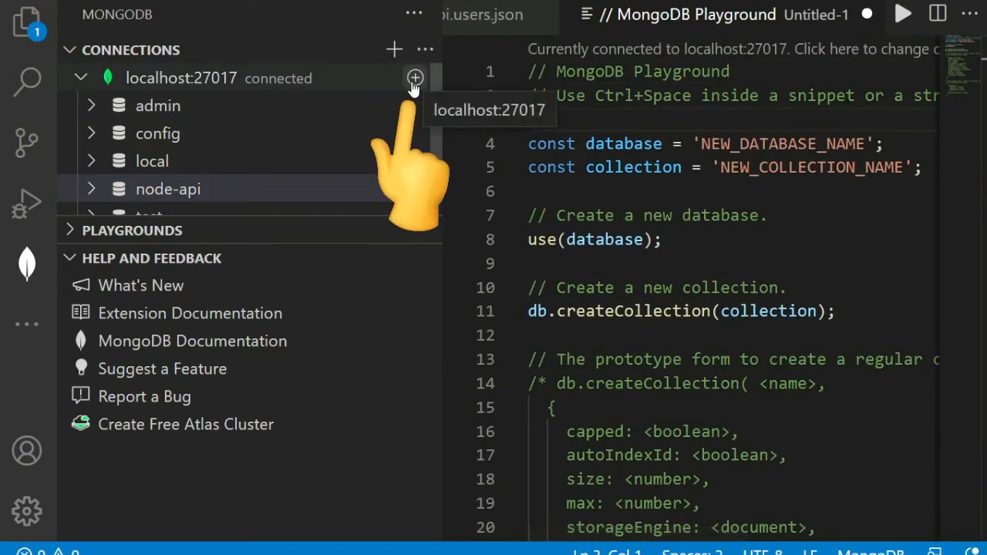
- Replace the playground placeholders with database mynewdb and collection mycollection
{"action": "double_click", "coordinate": [783, 143]}
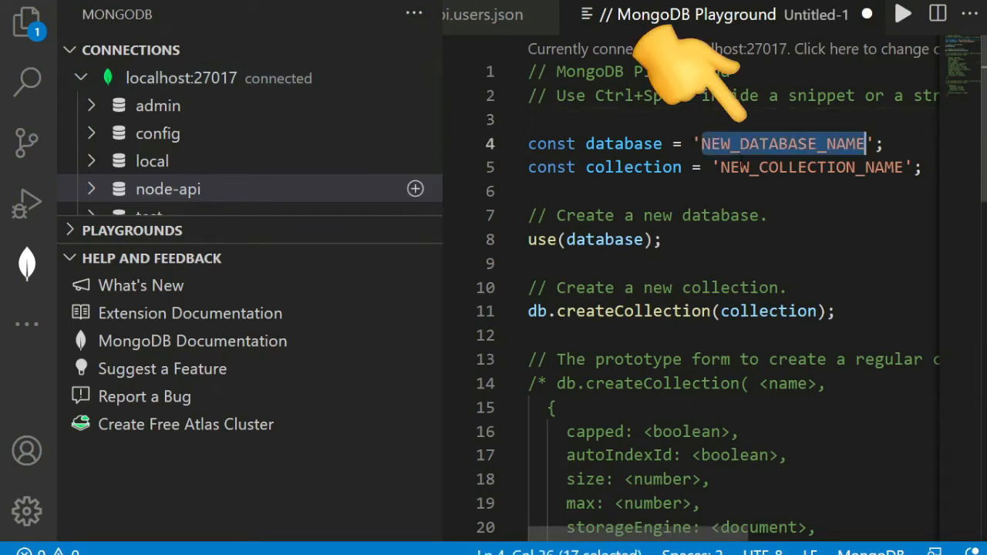
{"action": "type", "text": "MYNE"}
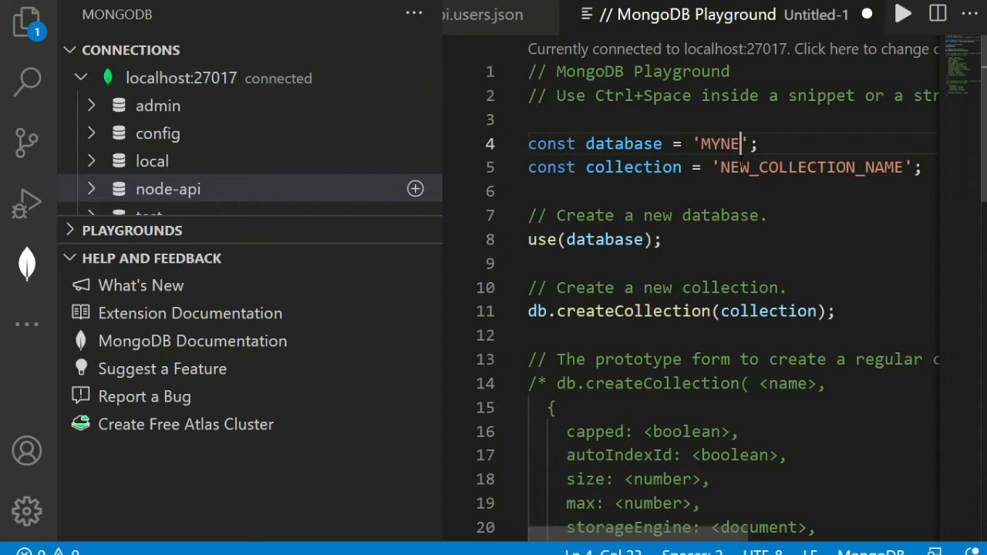
{"action": "type", "text": "WB"}
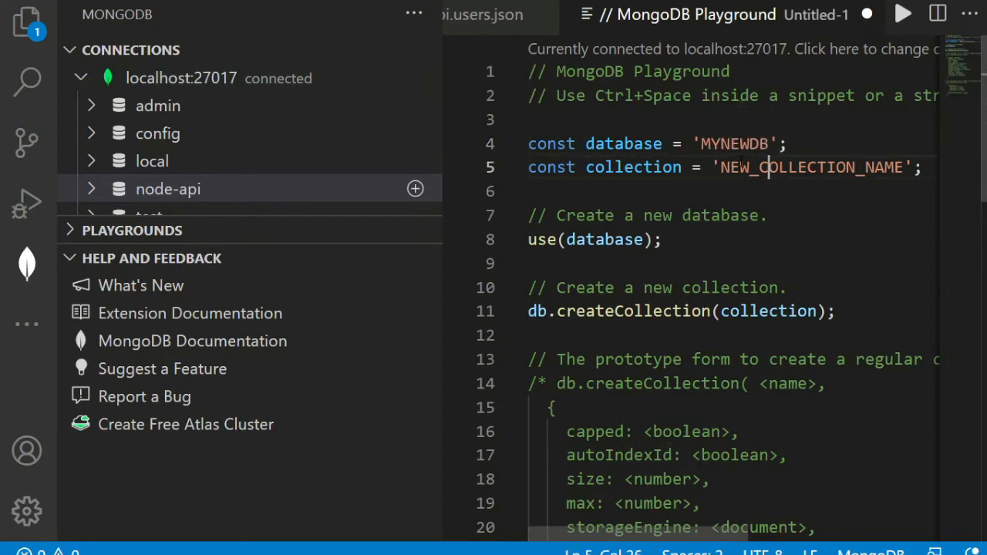
{"action": "type", "text": "M"}
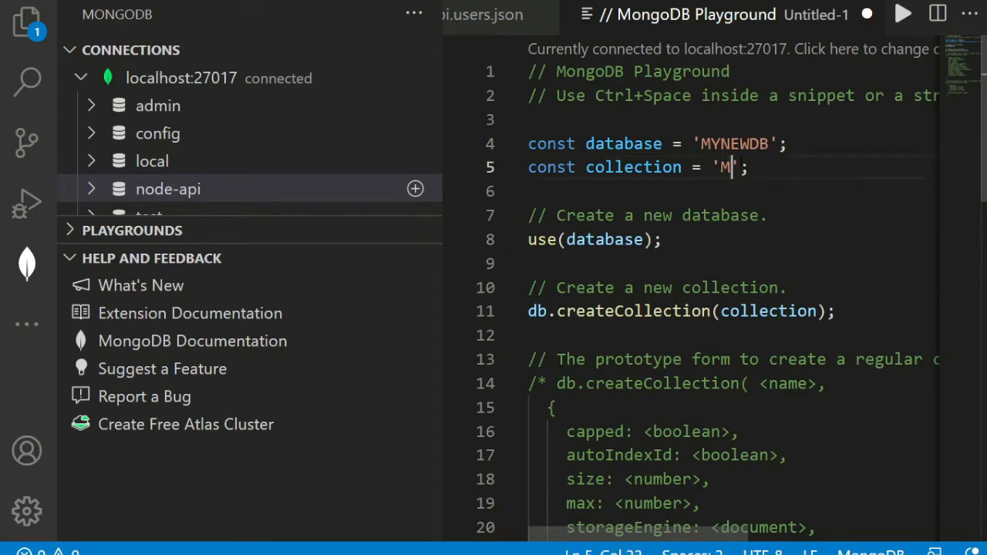
{"action": "type", "text": "YCOLLE"}
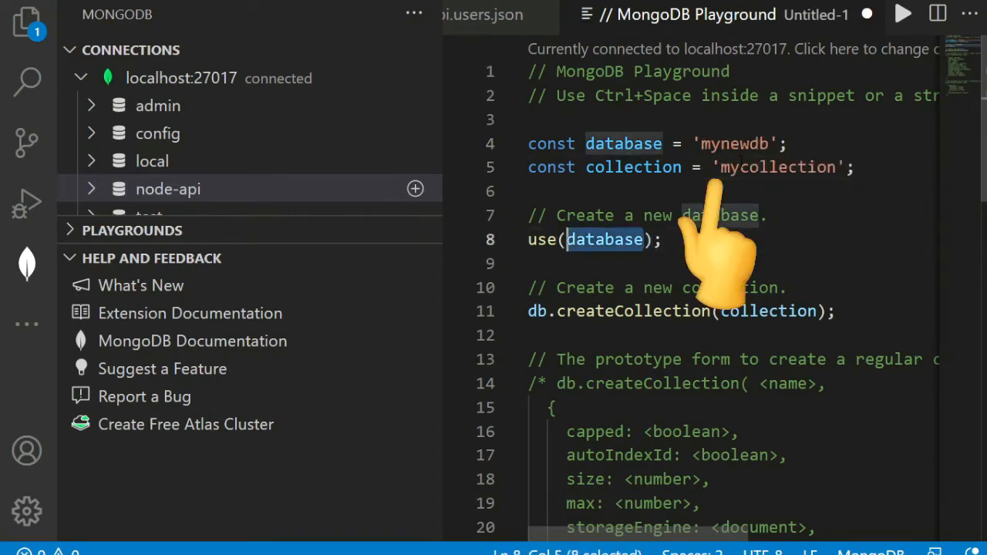
{"action": "double_click", "coordinate": [632, 312]}
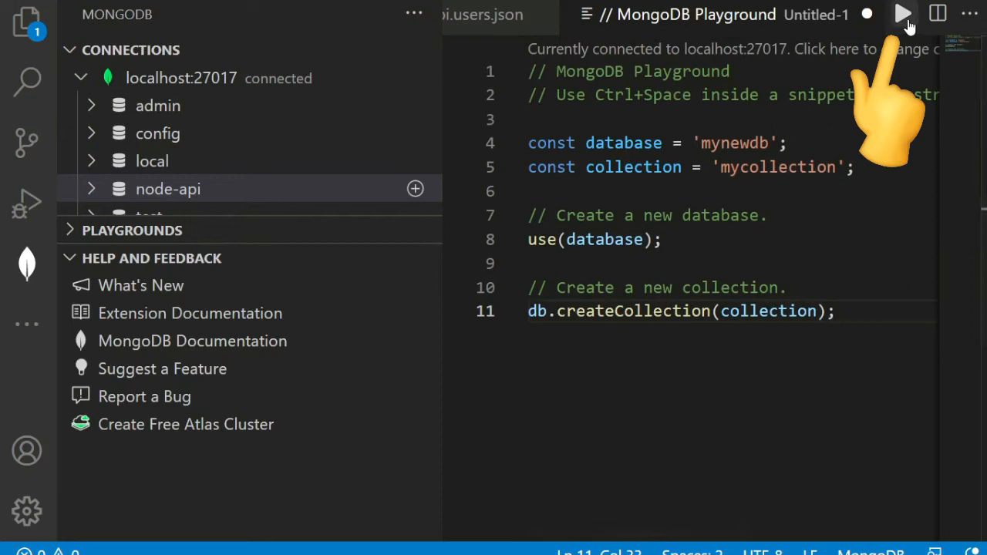
- Run the playground to create mynewdb/mycollection and view its empty documents list
{"action": "left_click", "coordinate": [904, 14]}
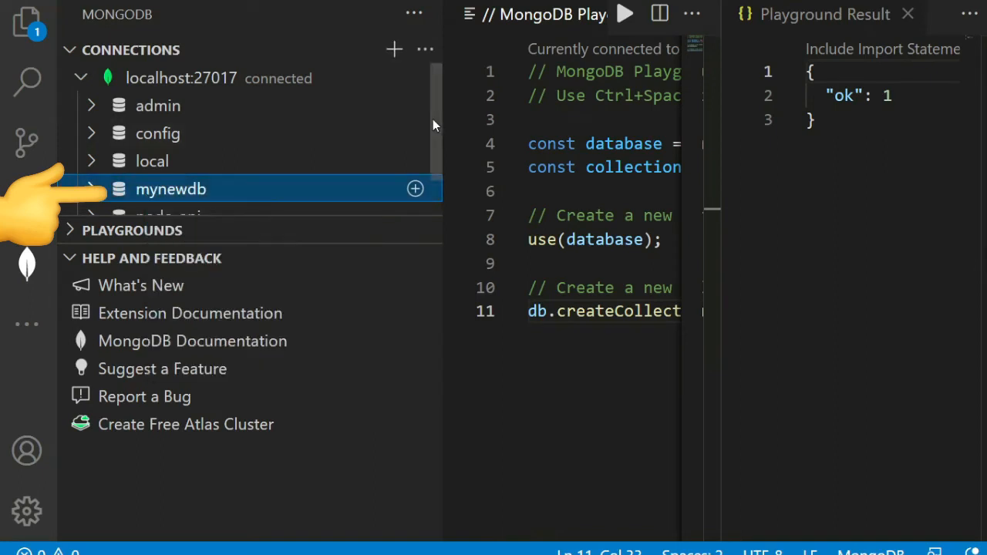
{"action": "left_click", "coordinate": [169, 188]}
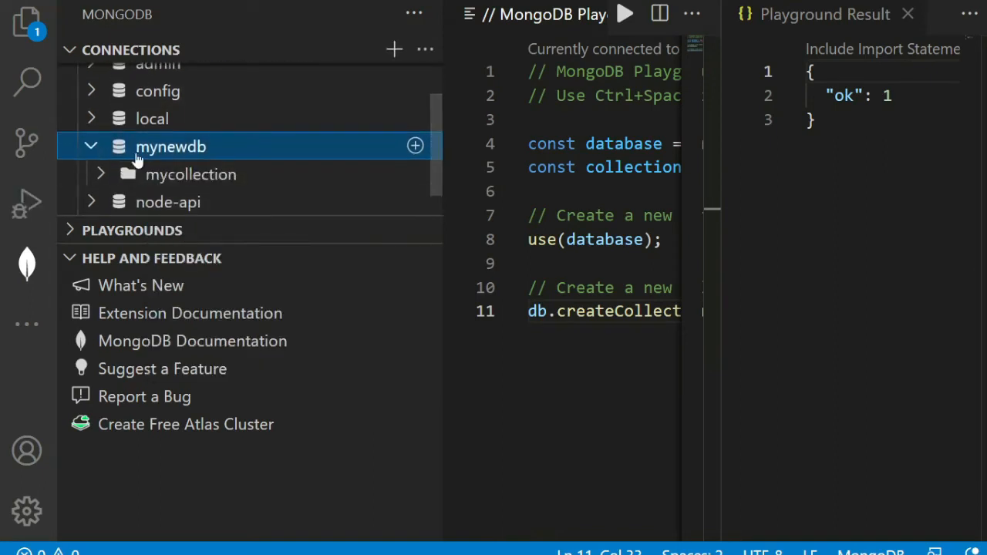
{"action": "left_click", "coordinate": [191, 173]}
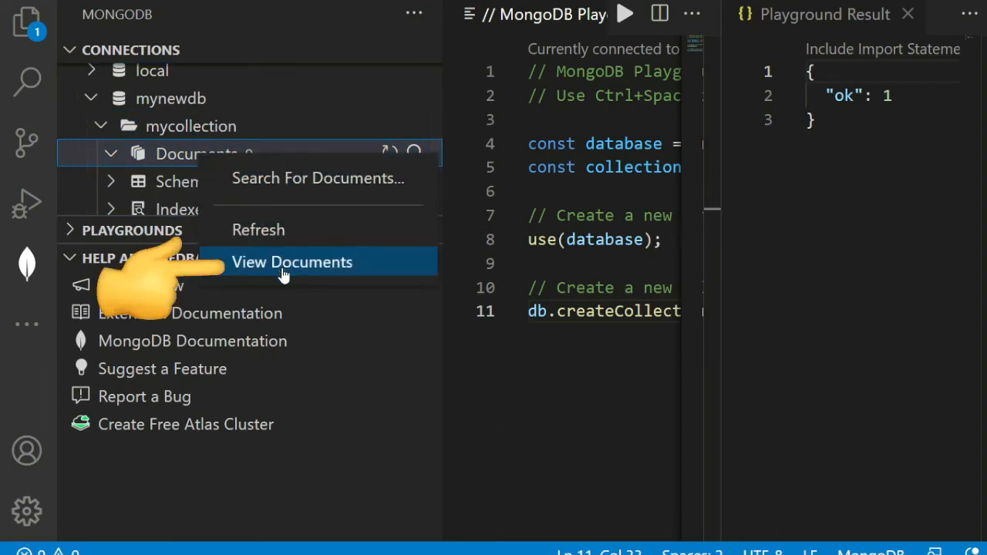
{"action": "left_click", "coordinate": [293, 262]}
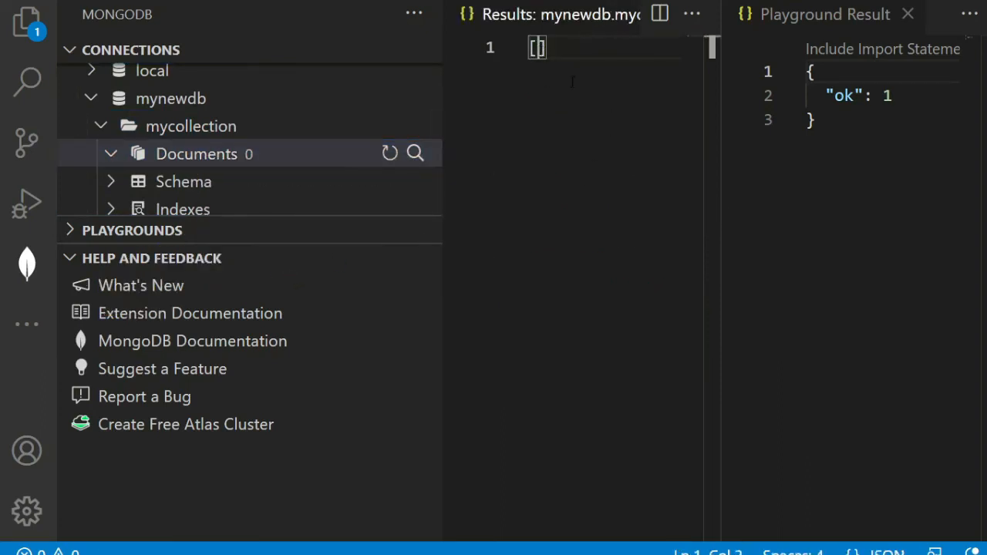
{"action": "mouse_move", "coordinate": [810, 23]}
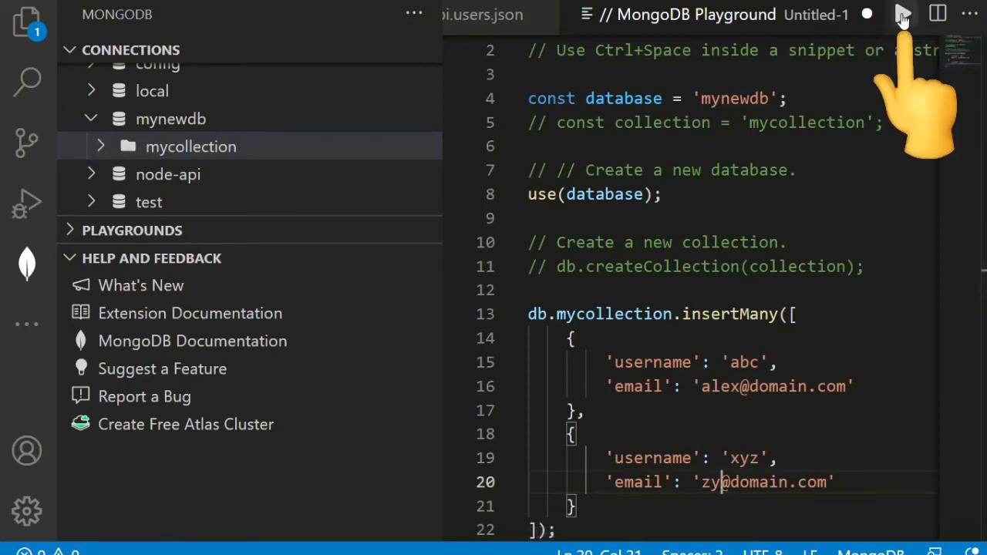
- Run the insertMany script and view mycollection, now listing three documents
{"action": "left_click", "coordinate": [906, 16]}
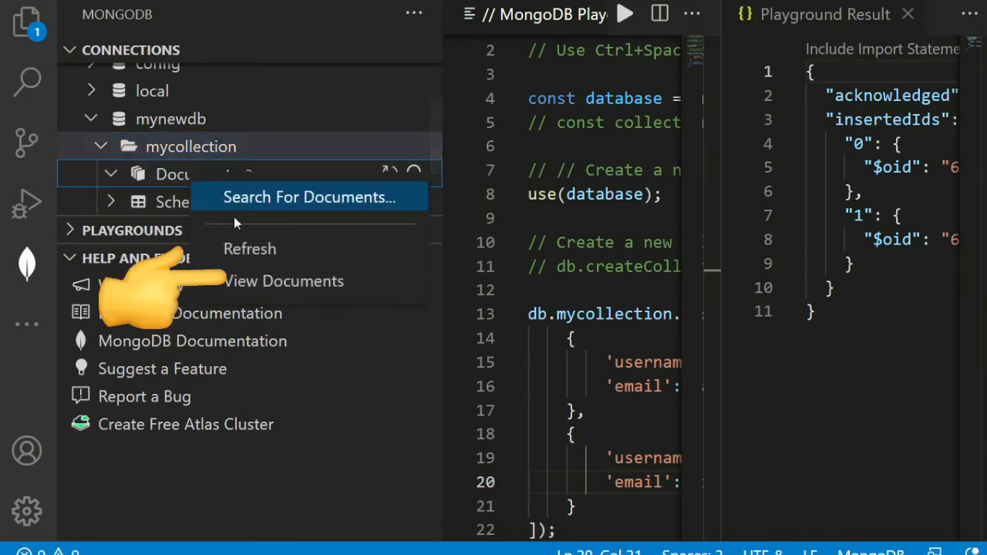
{"action": "left_click", "coordinate": [284, 280]}
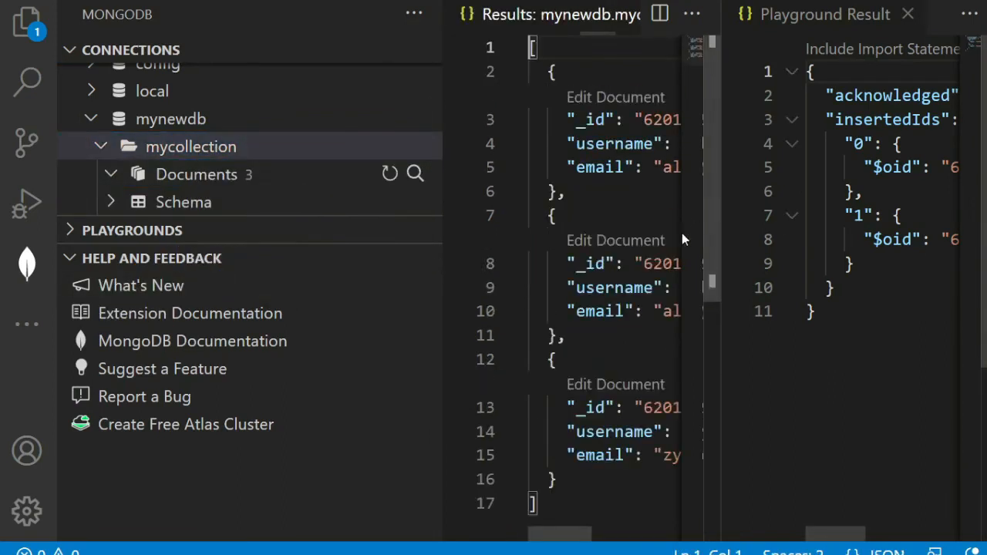
{"action": "scroll", "scroll_direction": "down", "scroll_amount": 3}
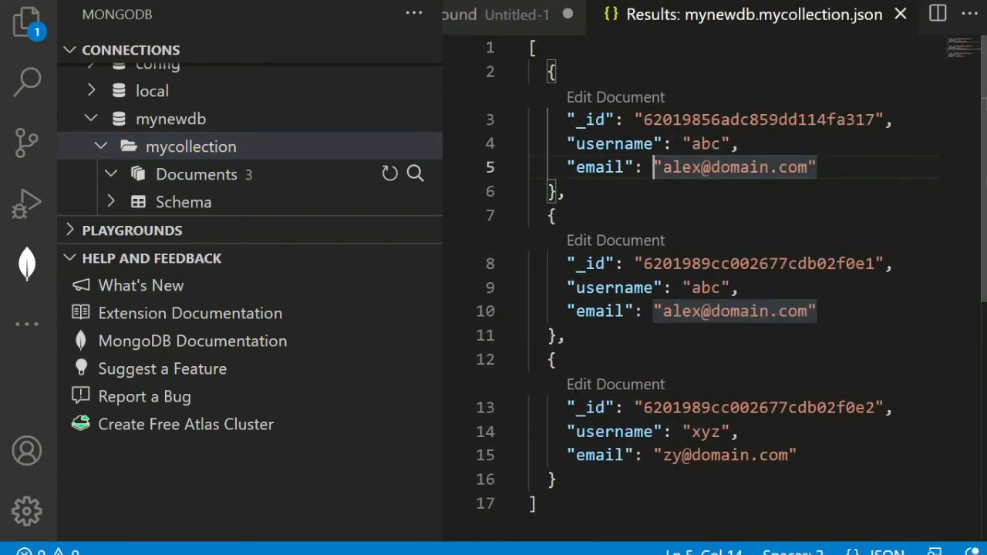
- Rework the script to drop and recreate the collection, inserting abc and xyz with their emails
{"action": "left_click", "coordinate": [523, 14]}
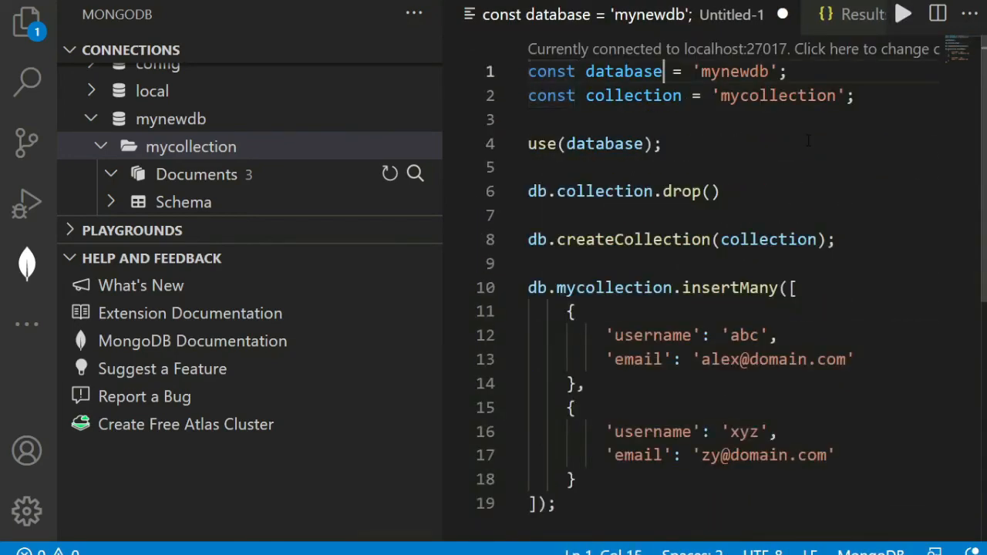
{"action": "left_click", "coordinate": [768, 96]}
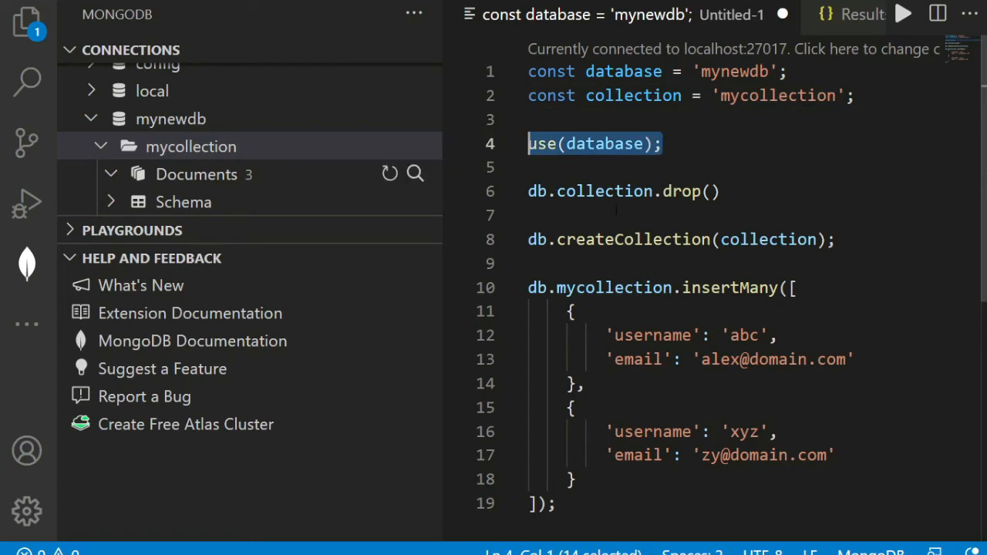
{"action": "double_click", "coordinate": [604, 191]}
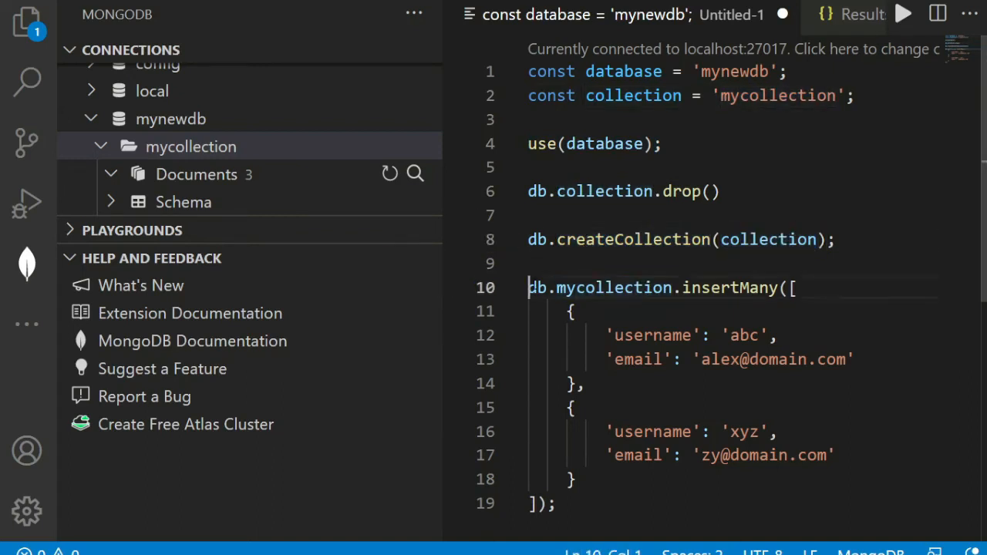
{"action": "double_click", "coordinate": [614, 288]}
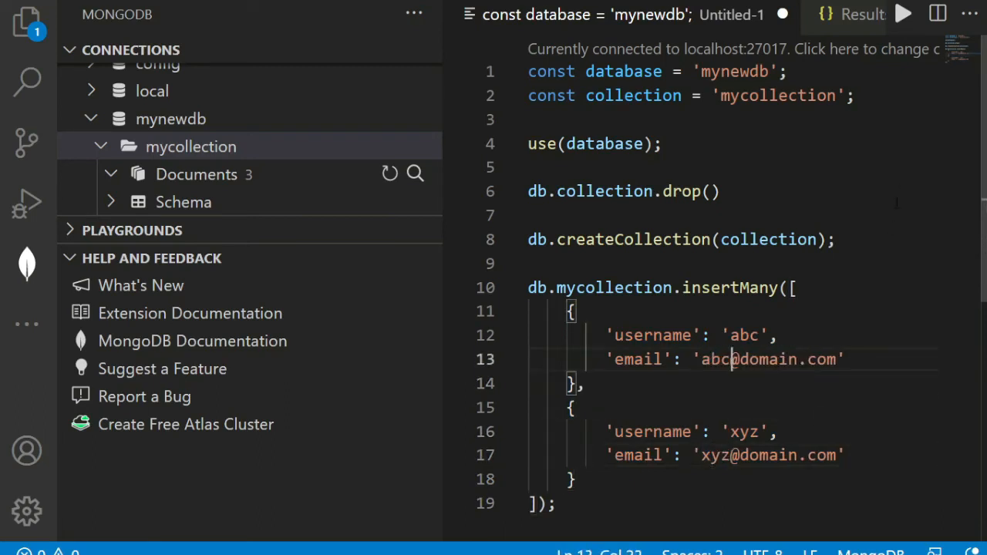
- Rerun the script on localhost, confirming Yes, and view mycollection's two documents abc and xyz
{"action": "left_click", "coordinate": [903, 13]}
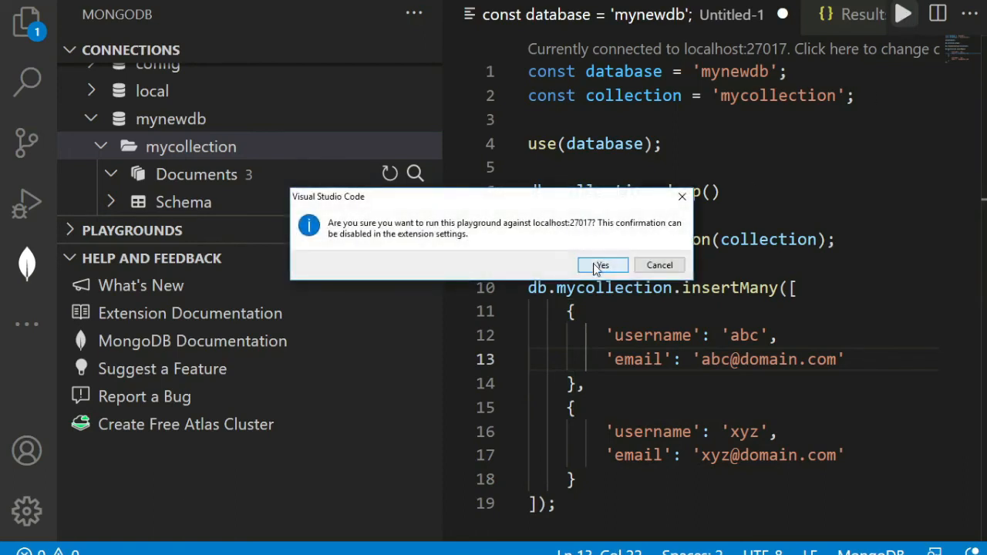
{"action": "left_click", "coordinate": [601, 265]}
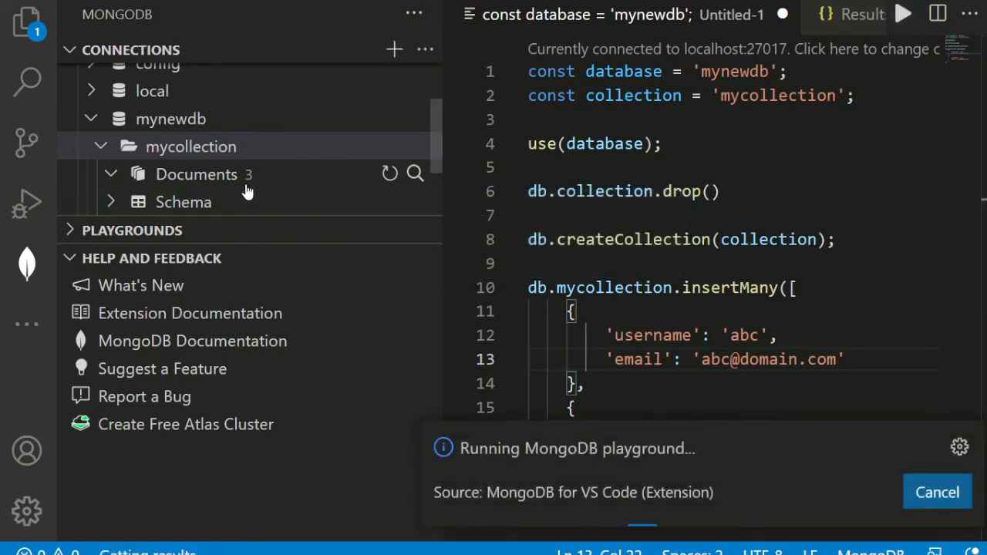
{"action": "mouse_move", "coordinate": [244, 185]}
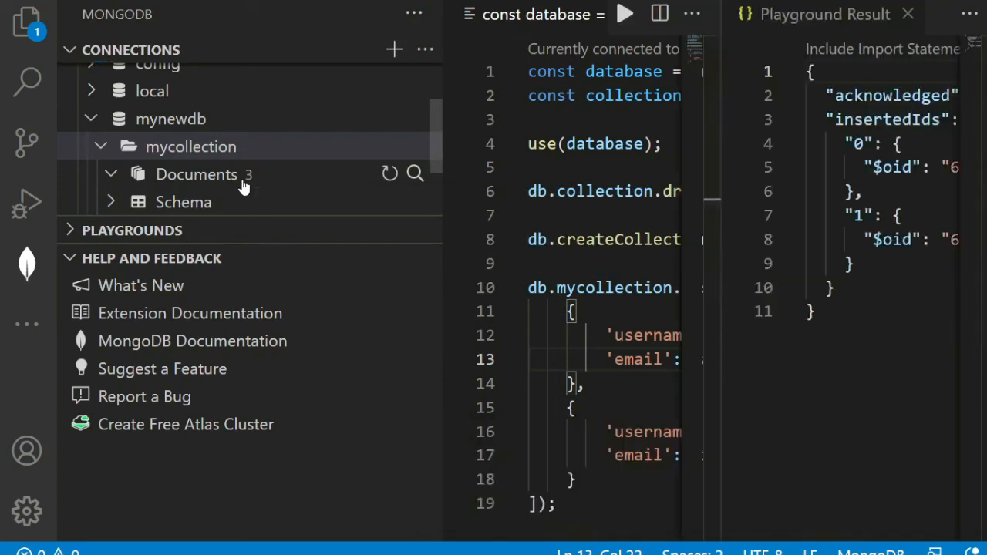
{"action": "mouse_move", "coordinate": [192, 146]}
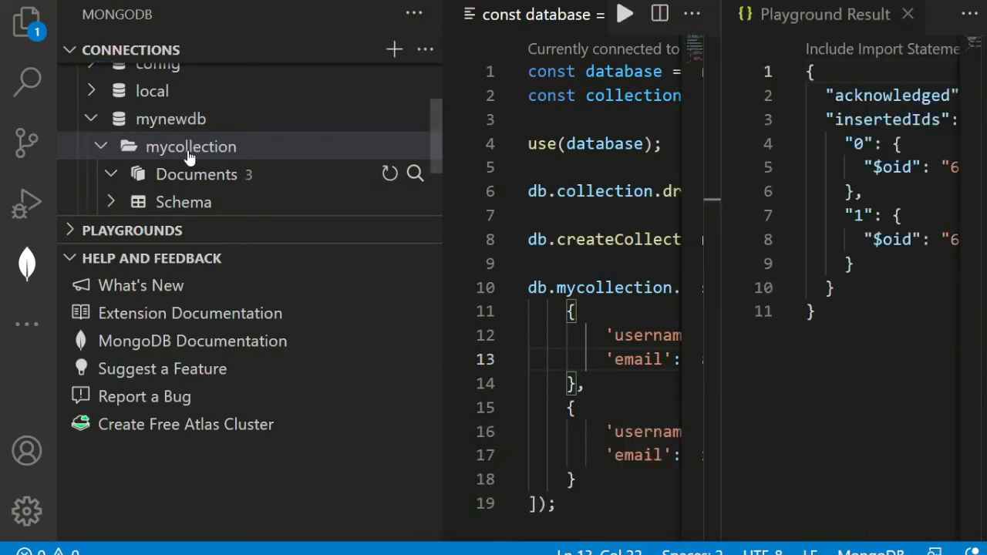
{"action": "left_click", "coordinate": [195, 173]}
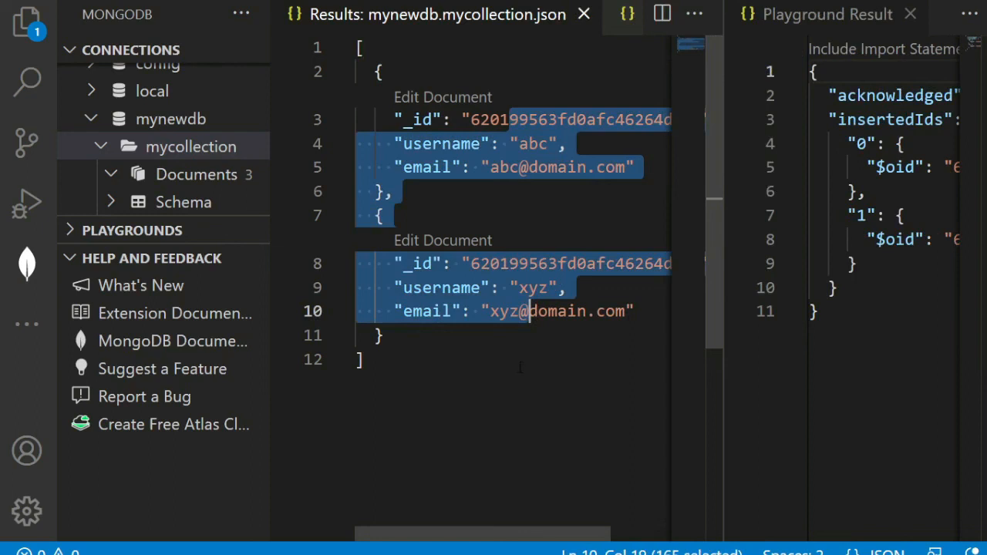
{"action": "mouse_move", "coordinate": [666, 284]}
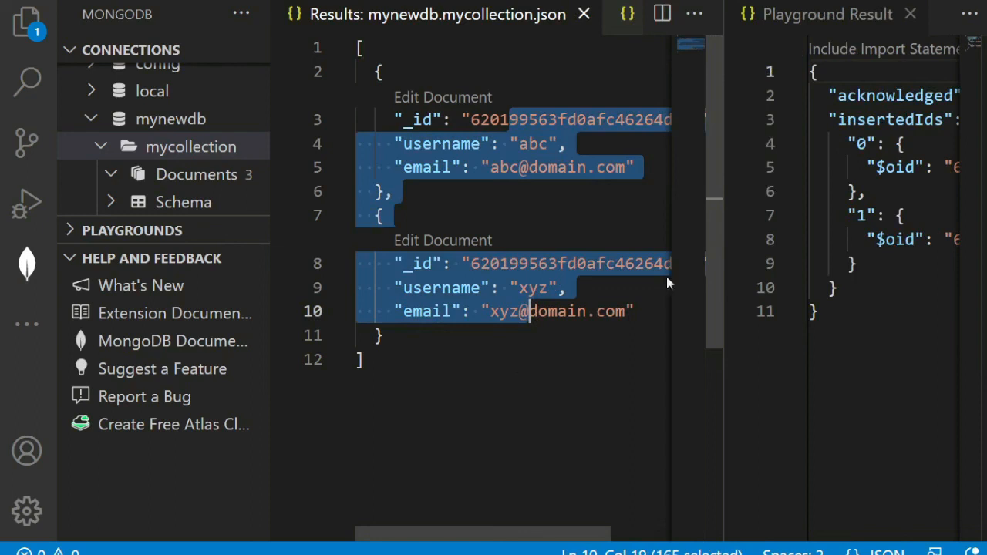